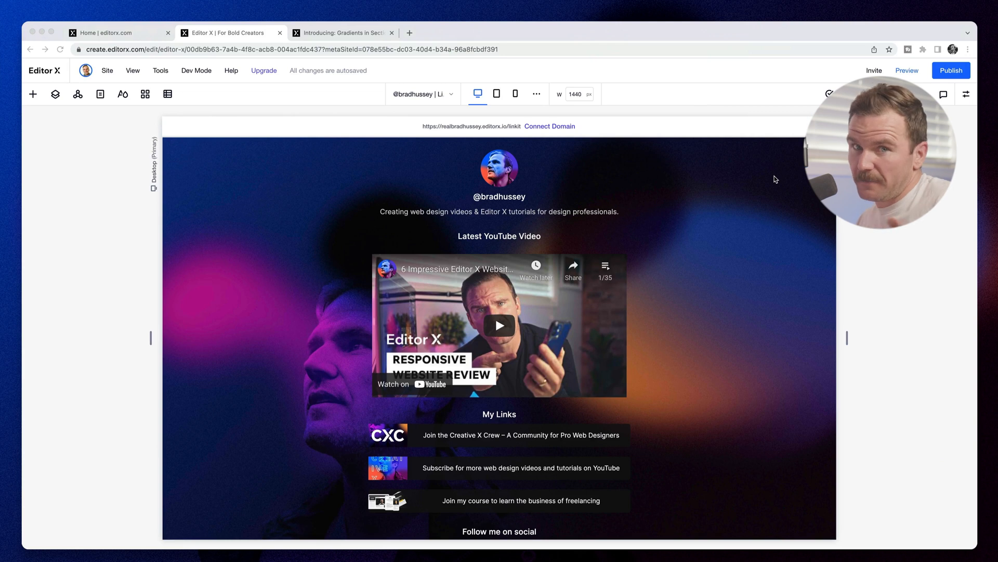
mouse_move(742, 332)
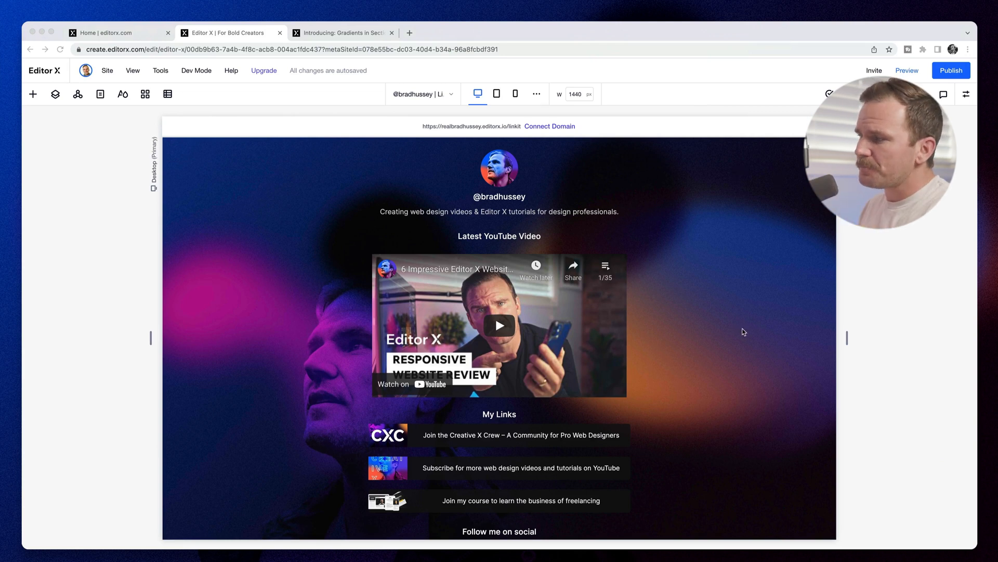
Scroll the link-in-bio page and show its layer list with the single Section
scroll(down, 3)
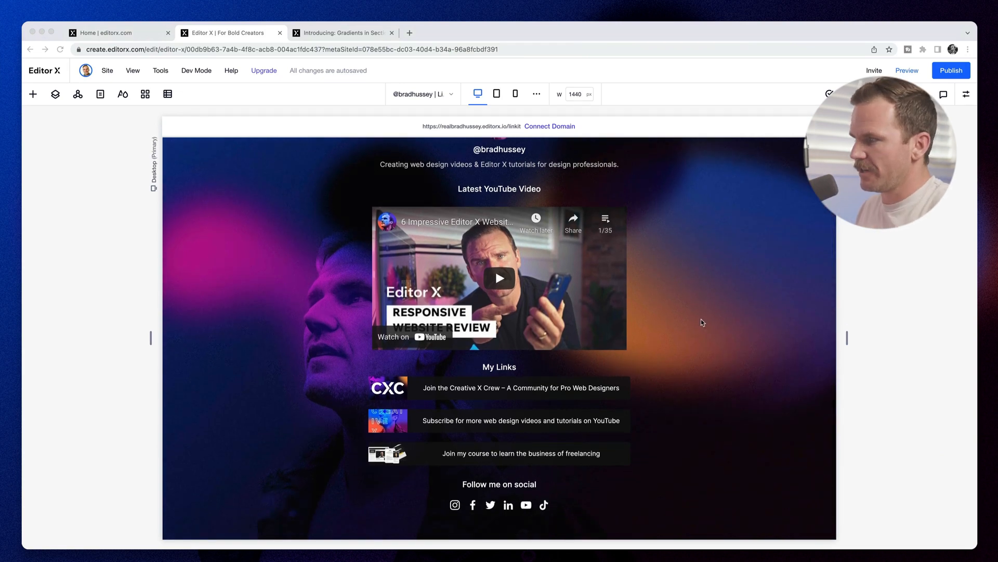
click(54, 94)
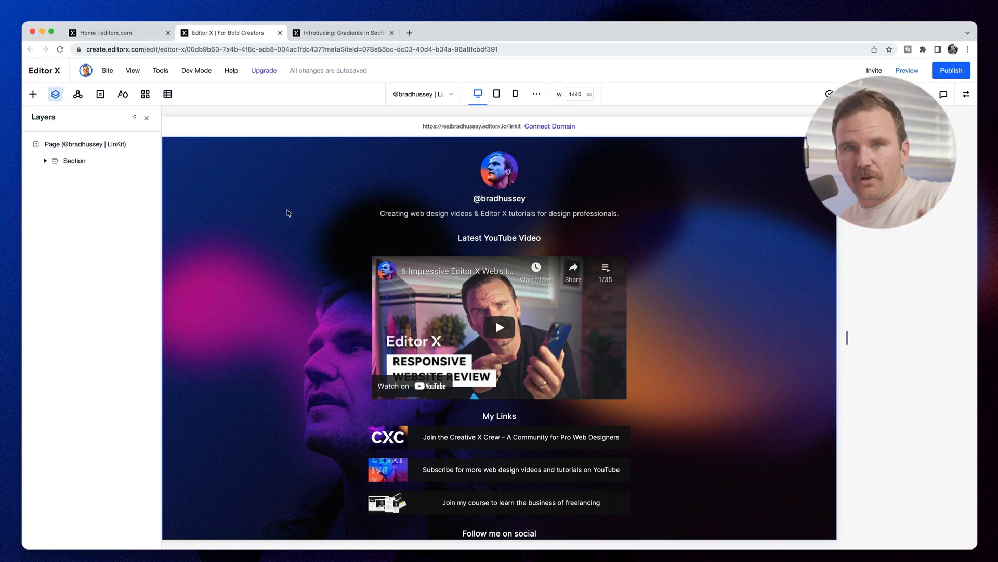
scroll(down, 3)
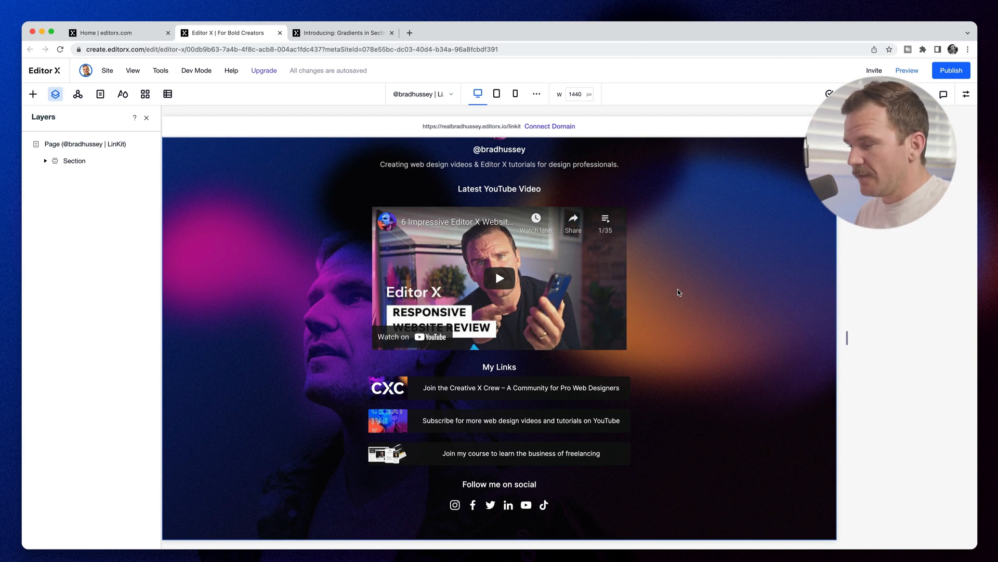
mouse_move(272, 243)
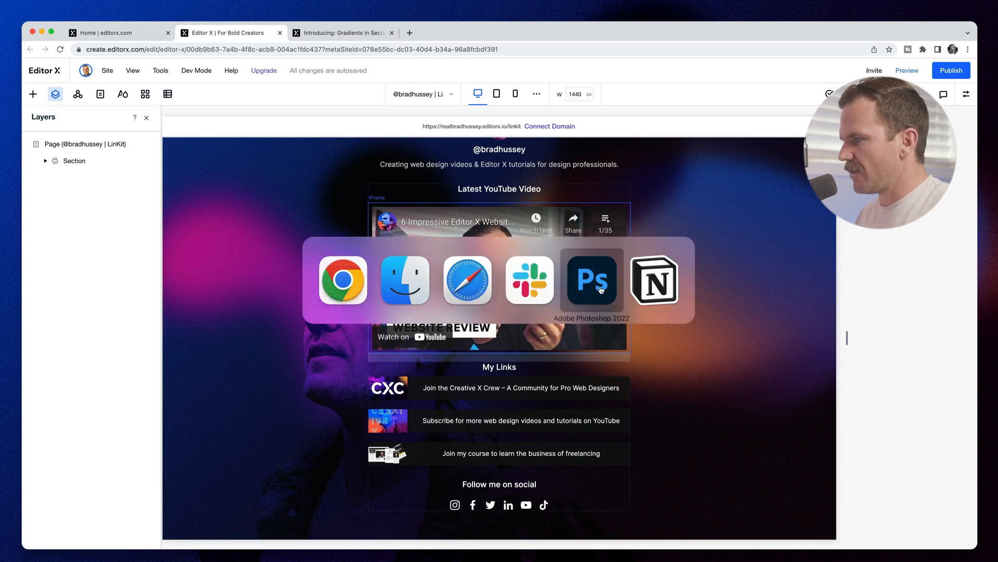
In Photoshop, hide the Overlay - Noisy, BG and Layer 0 layers
click(592, 281)
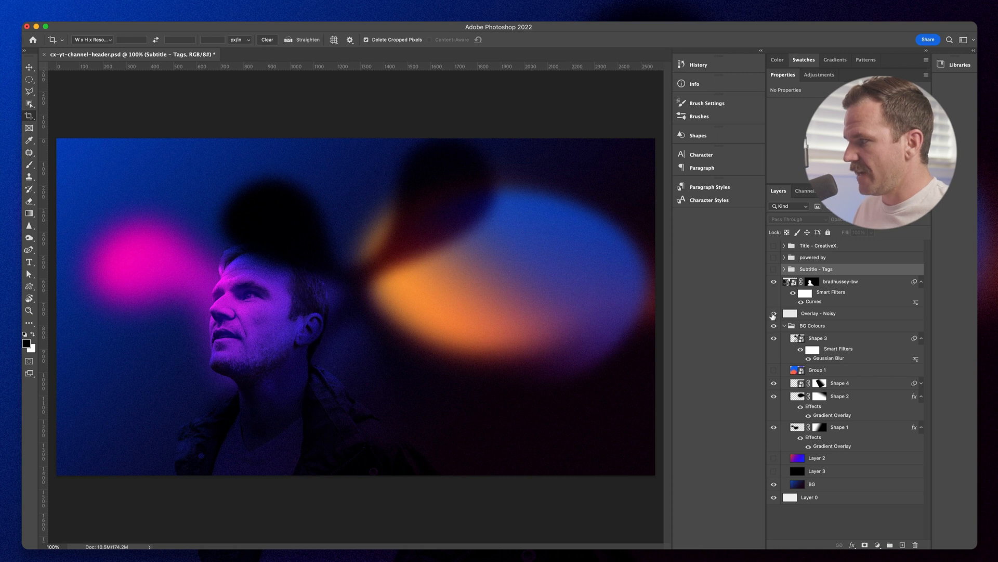
click(774, 313)
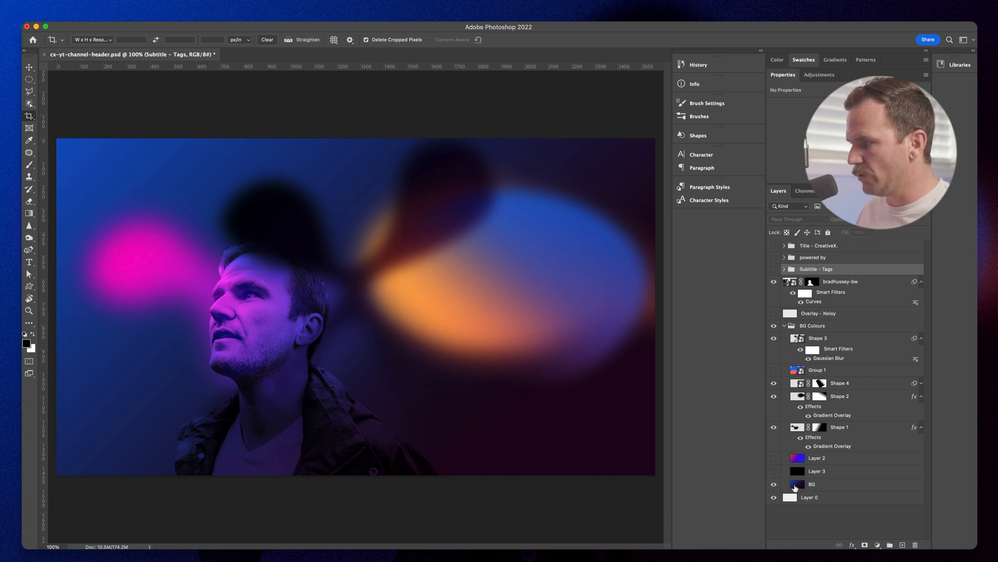
click(774, 485)
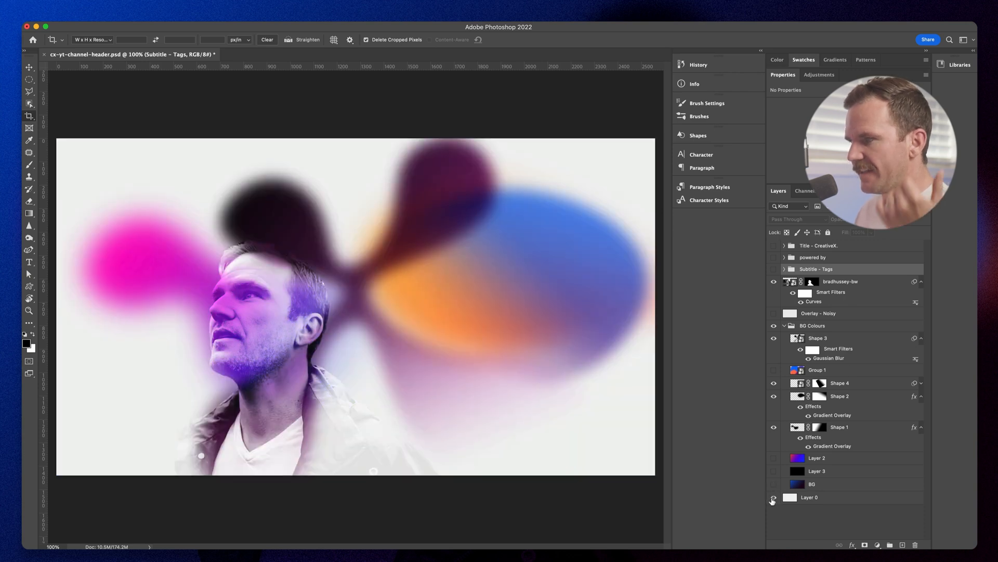
click(773, 497)
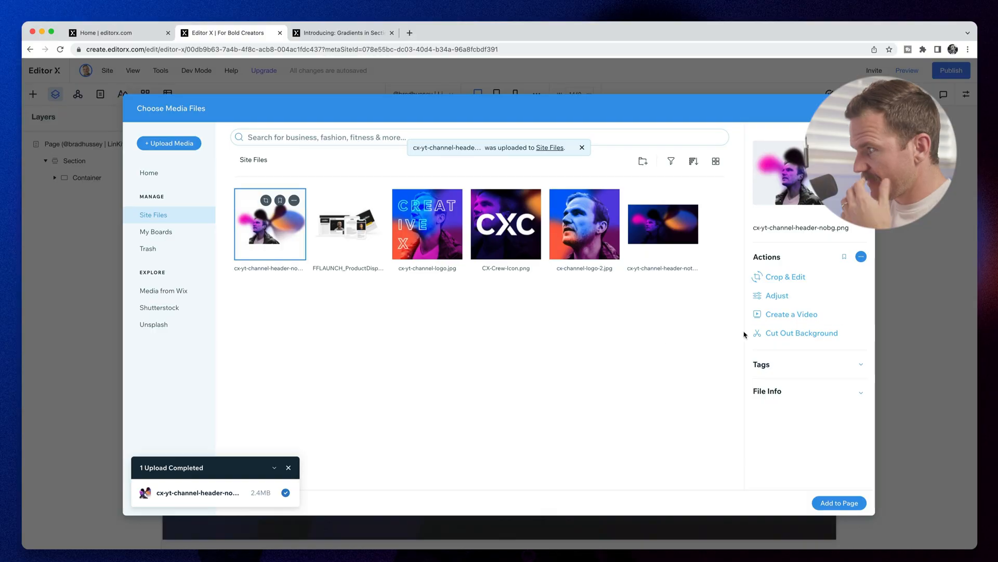
mouse_move(825, 241)
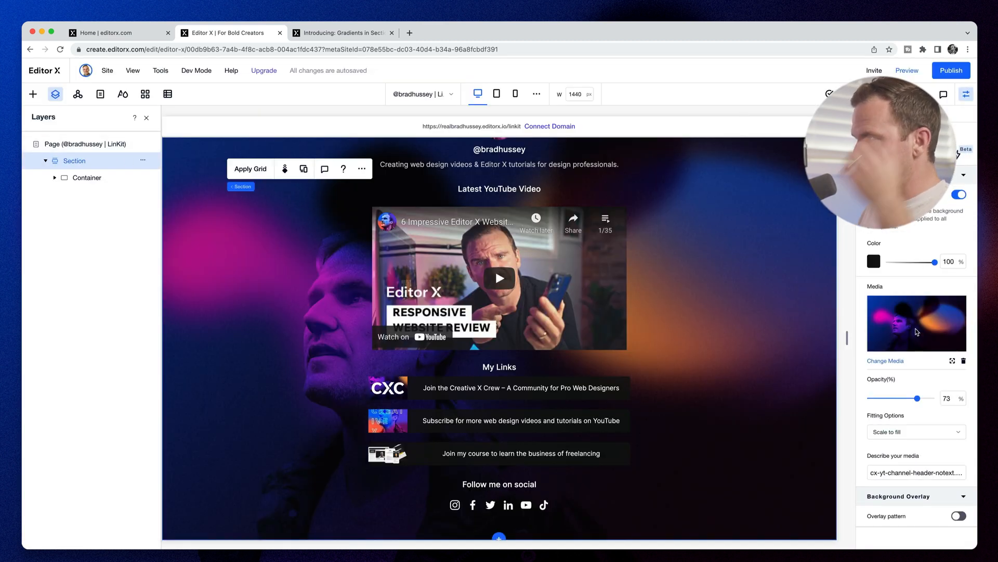
mouse_move(964, 362)
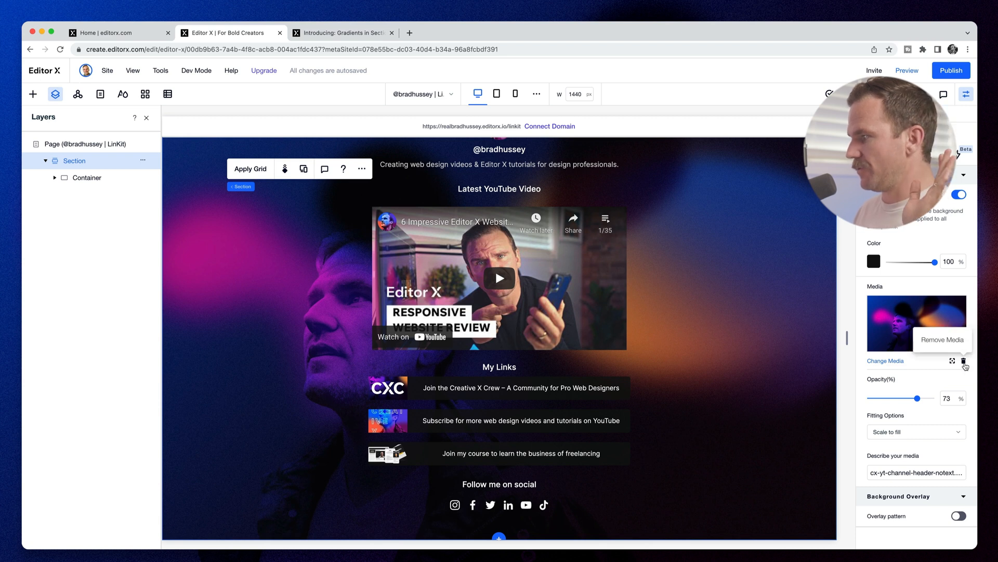
Remove the section's background photo and fade its black colour to about 2% opacity
click(963, 361)
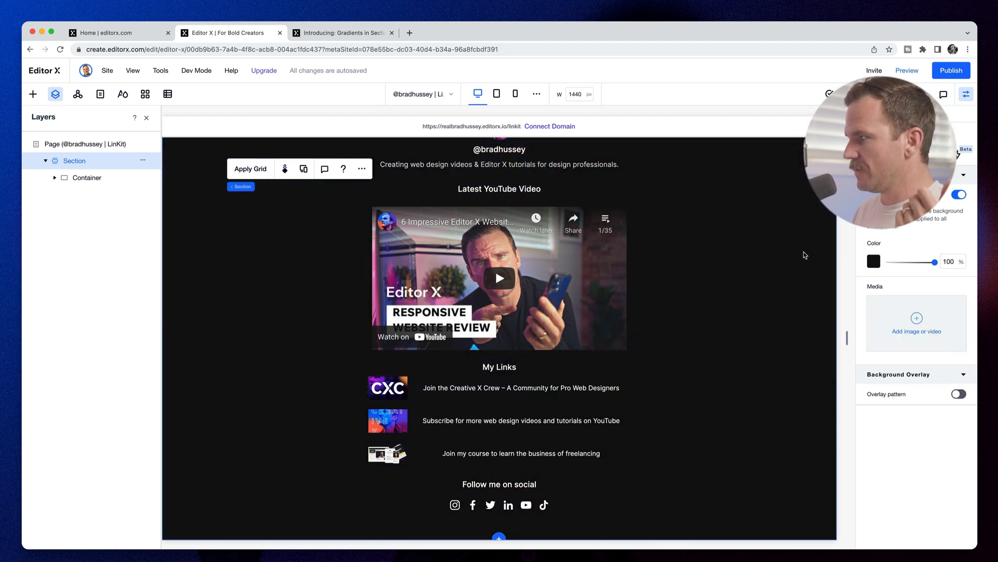
mouse_move(841, 268)
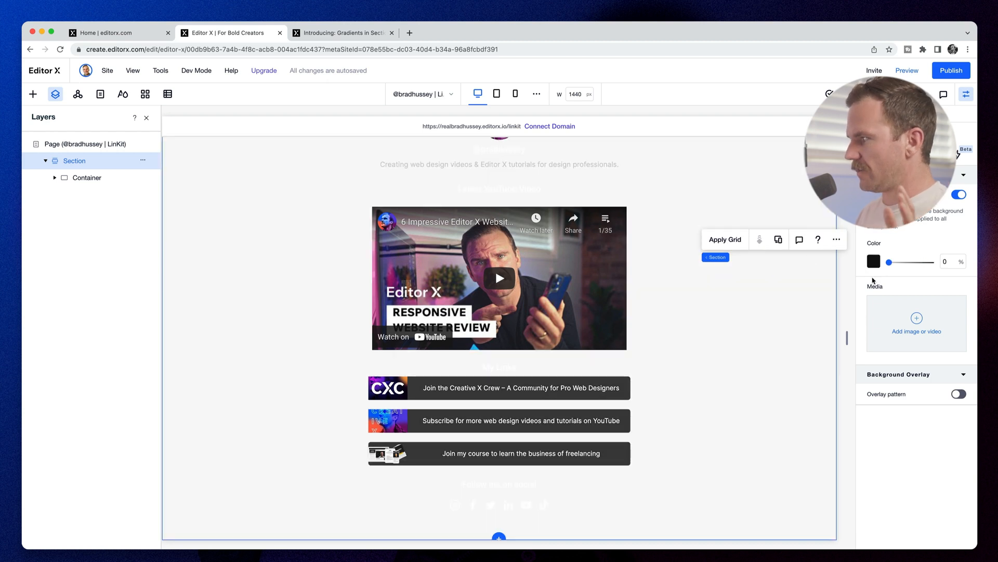
drag(889, 262, 917, 262)
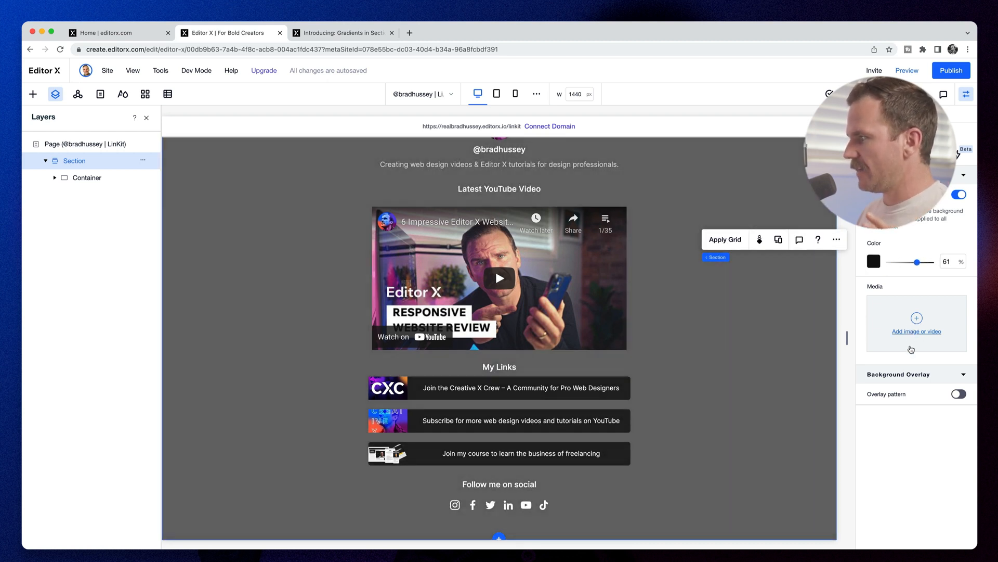
drag(917, 262, 890, 261)
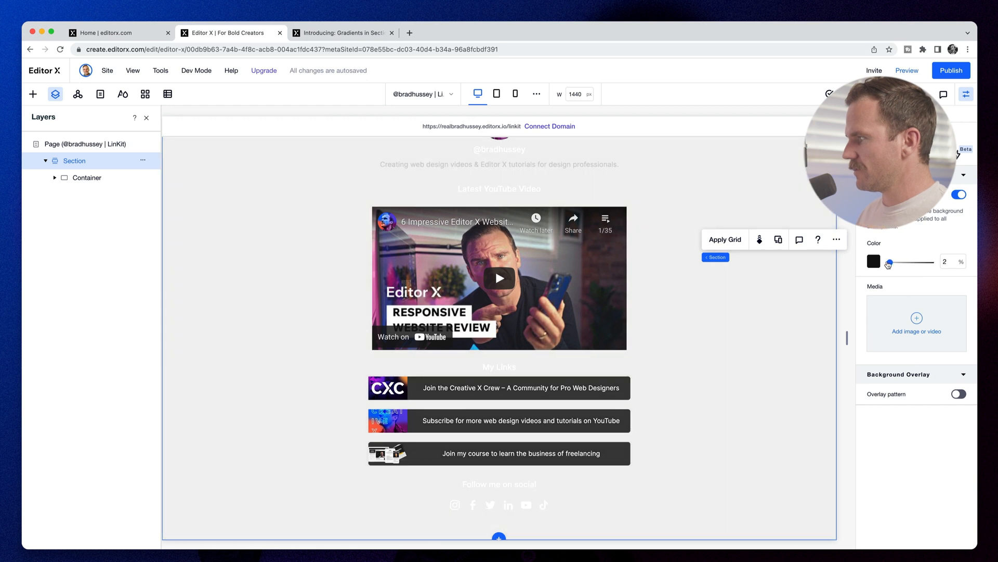
click(917, 321)
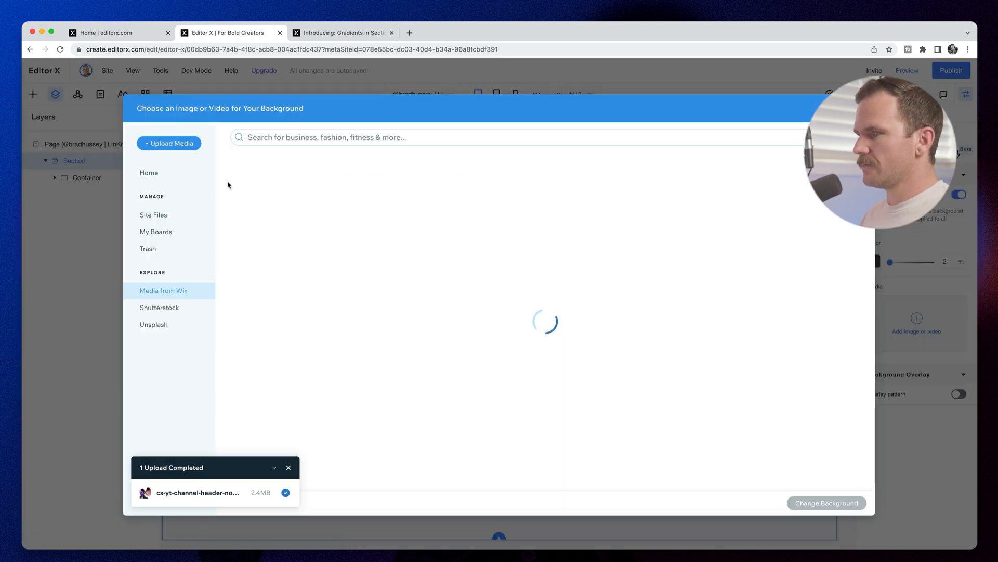
Set the uploaded nobg cut-out header image as the section background
click(154, 215)
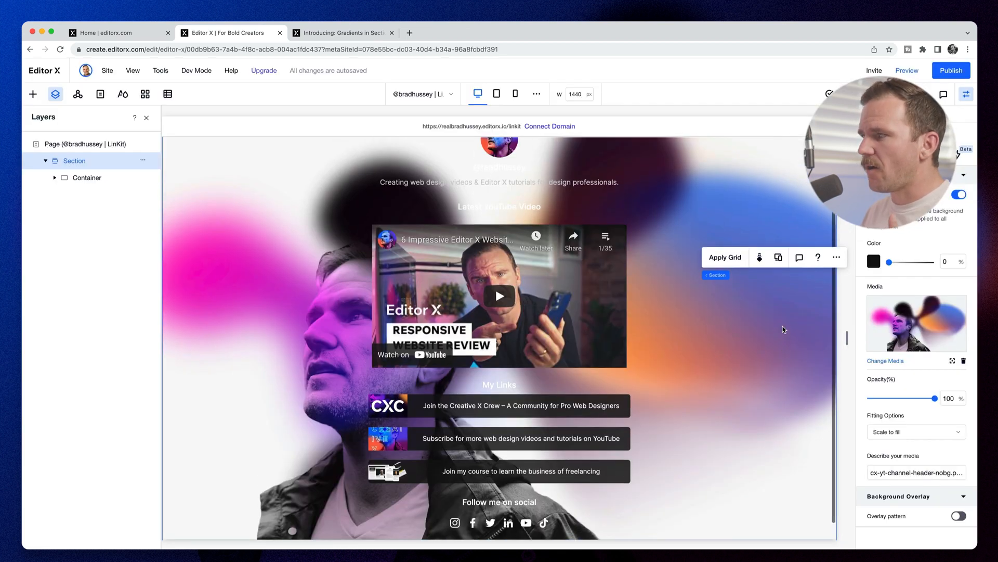
scroll(down, 3)
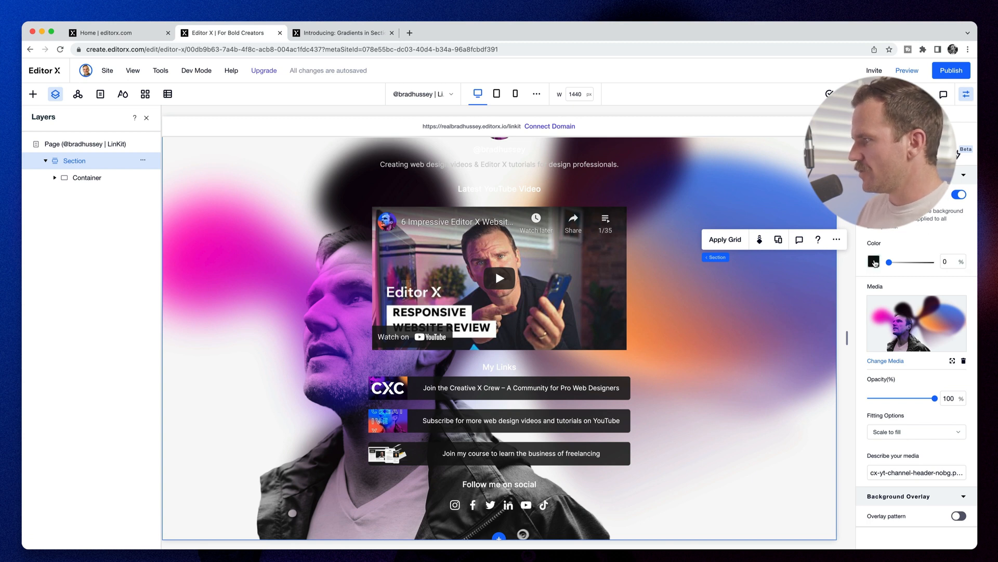
Switch the section's background colour to a linear gradient
click(874, 262)
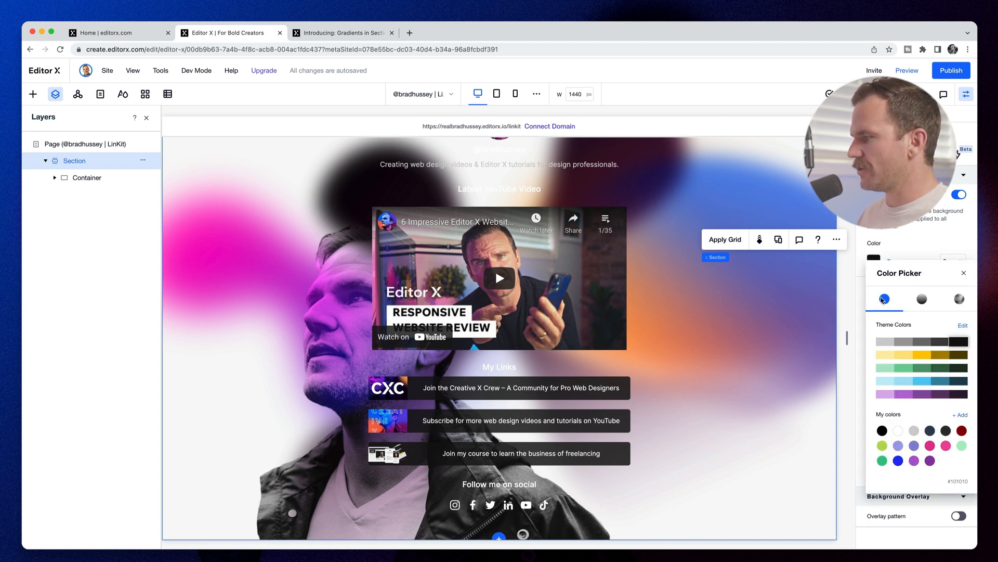
mouse_move(921, 300)
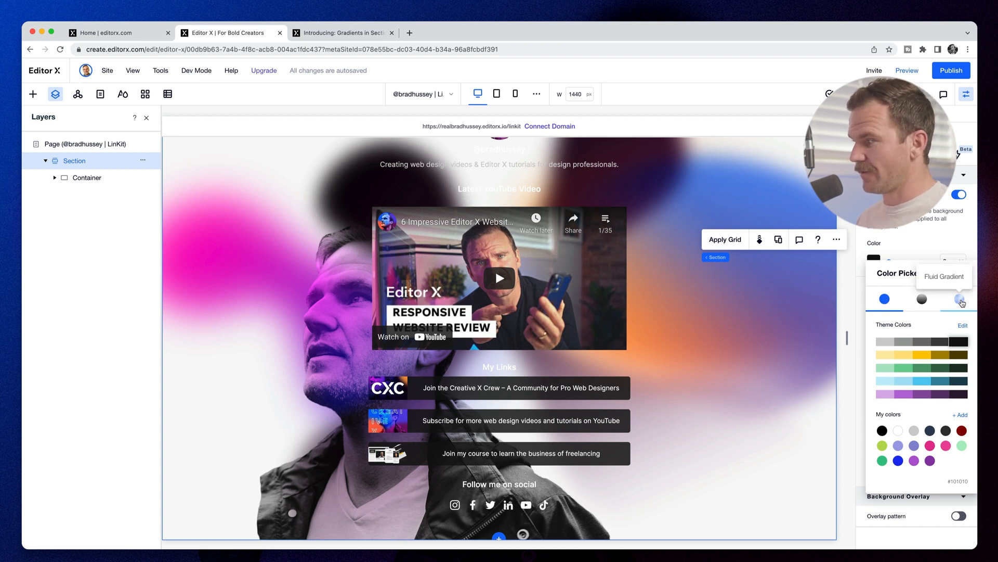
click(959, 299)
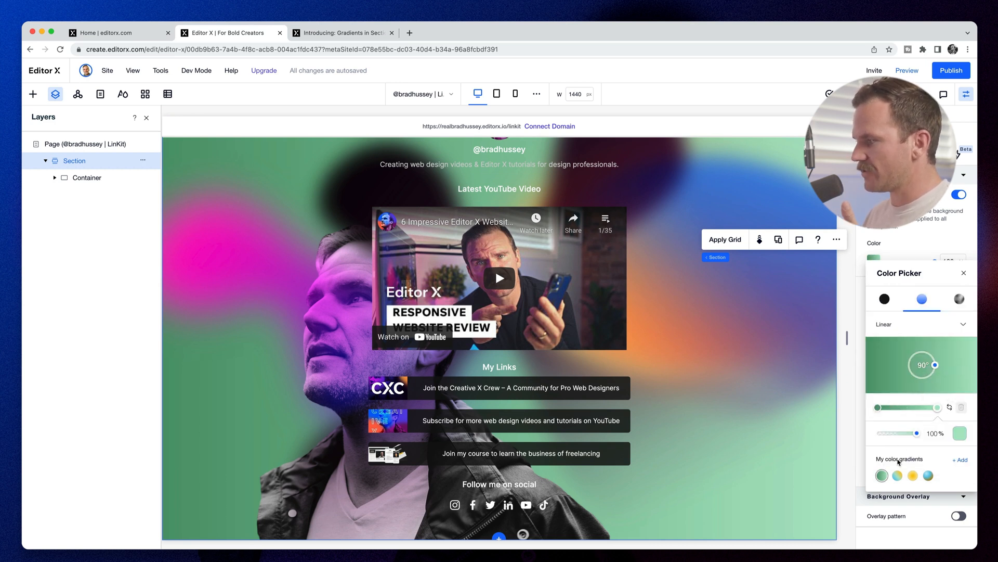
Angle the section gradient at 315° and make its first stop bright blue
click(913, 475)
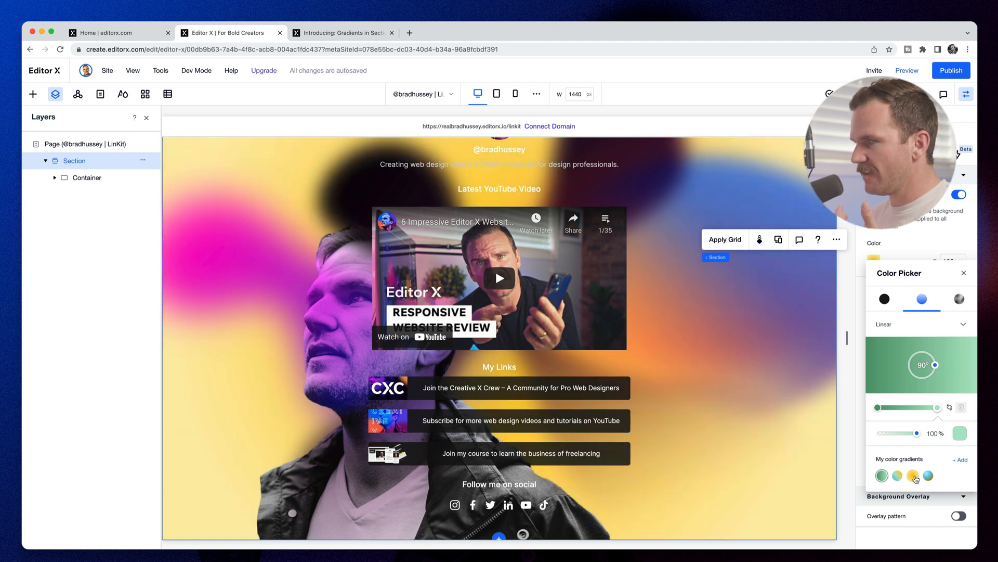
click(929, 476)
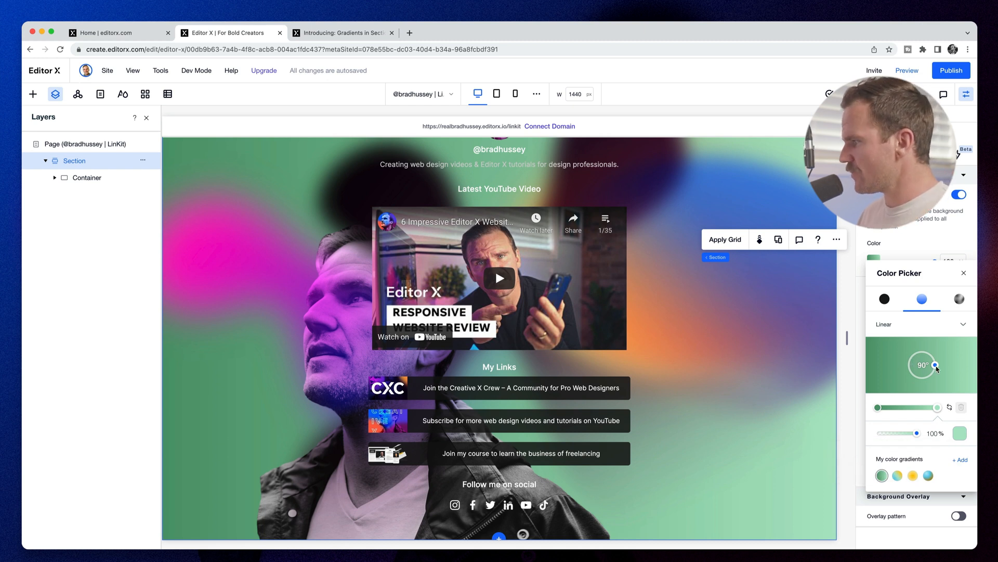
drag(937, 370, 911, 357)
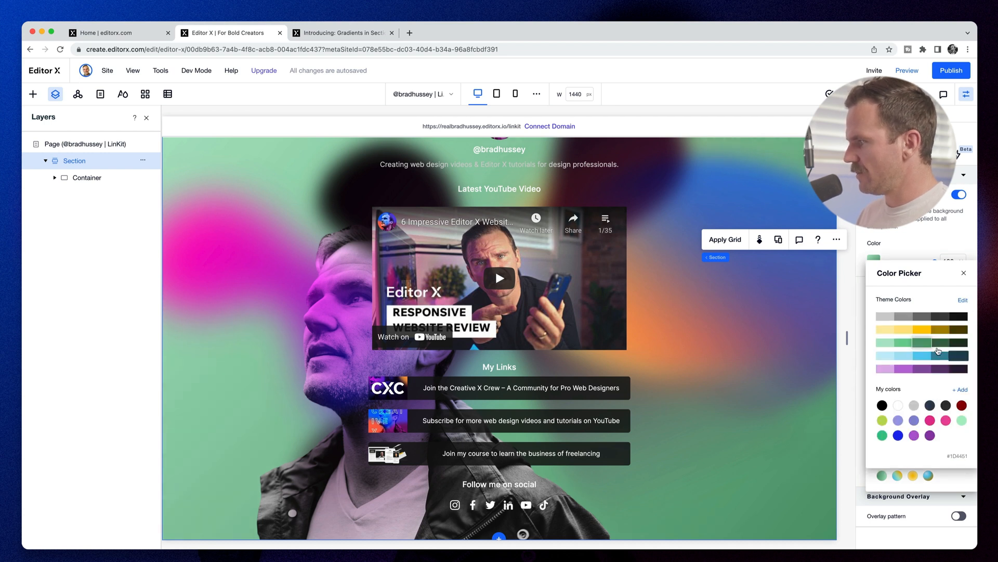
click(897, 449)
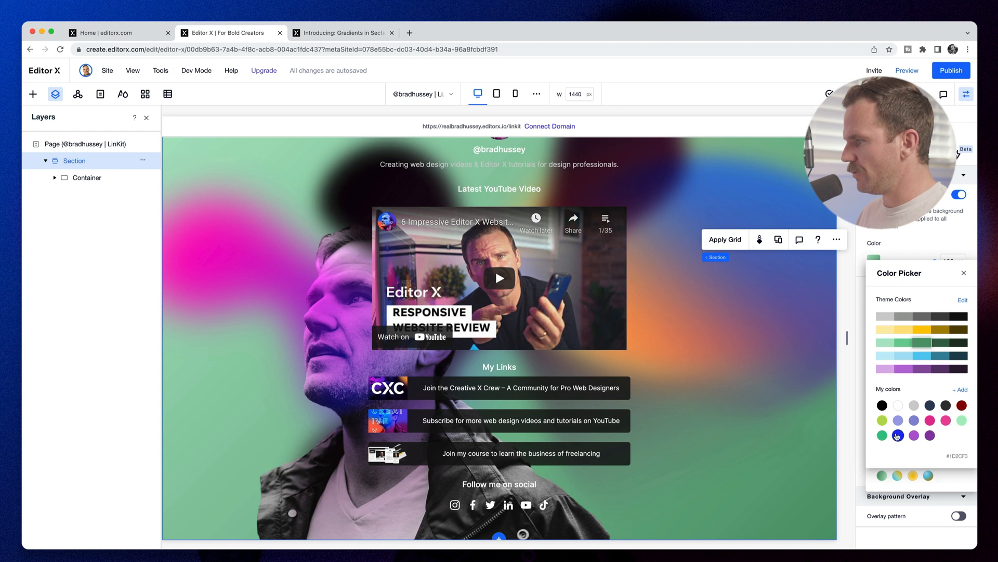
click(897, 435)
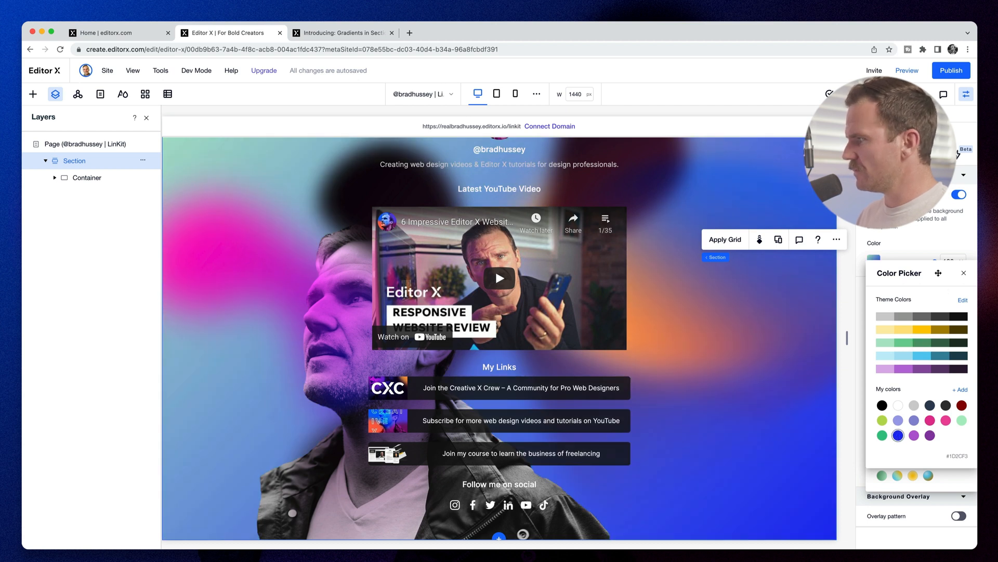
click(921, 299)
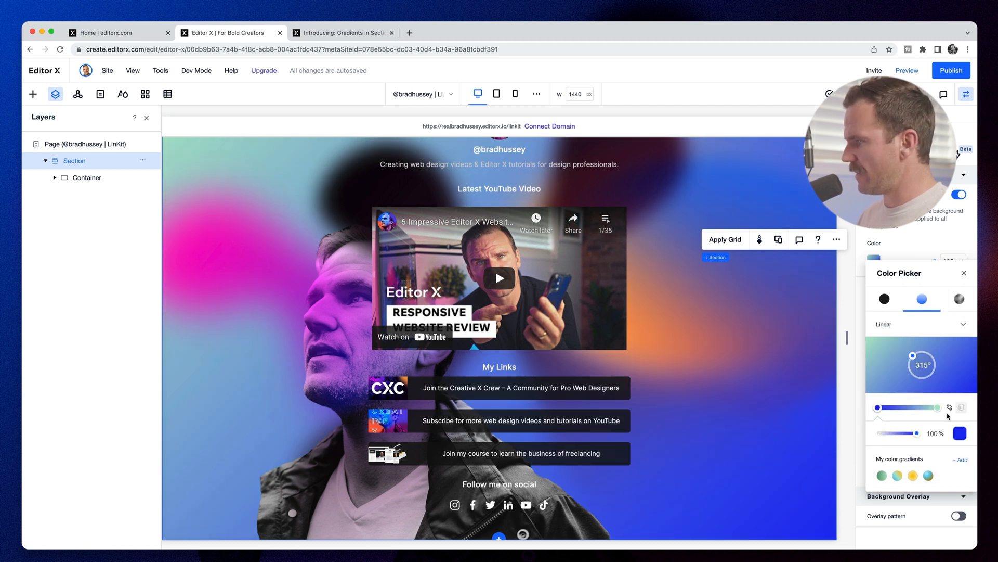
click(884, 299)
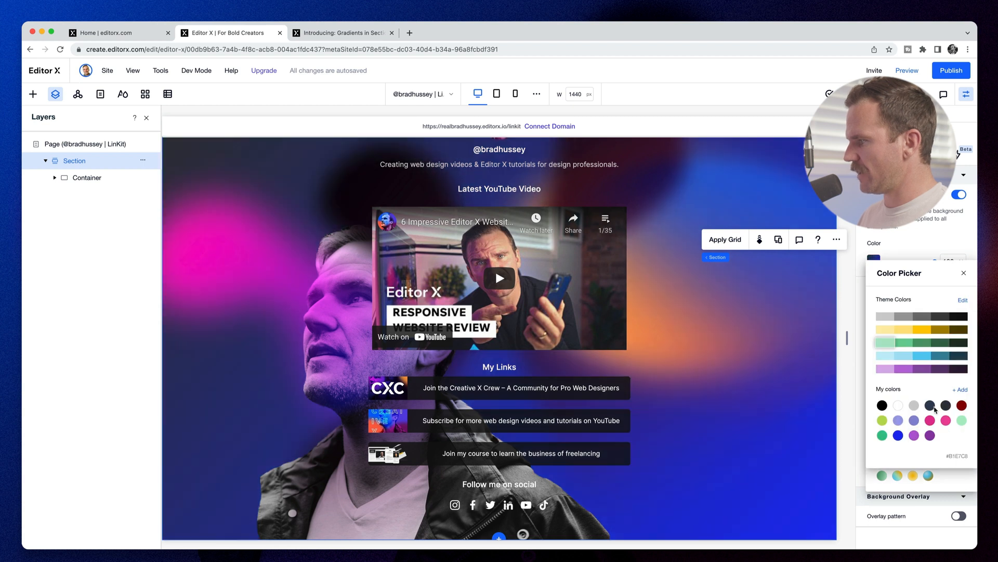
Turn the gradient to 127° and fade the background photo to 47% opacity
click(922, 298)
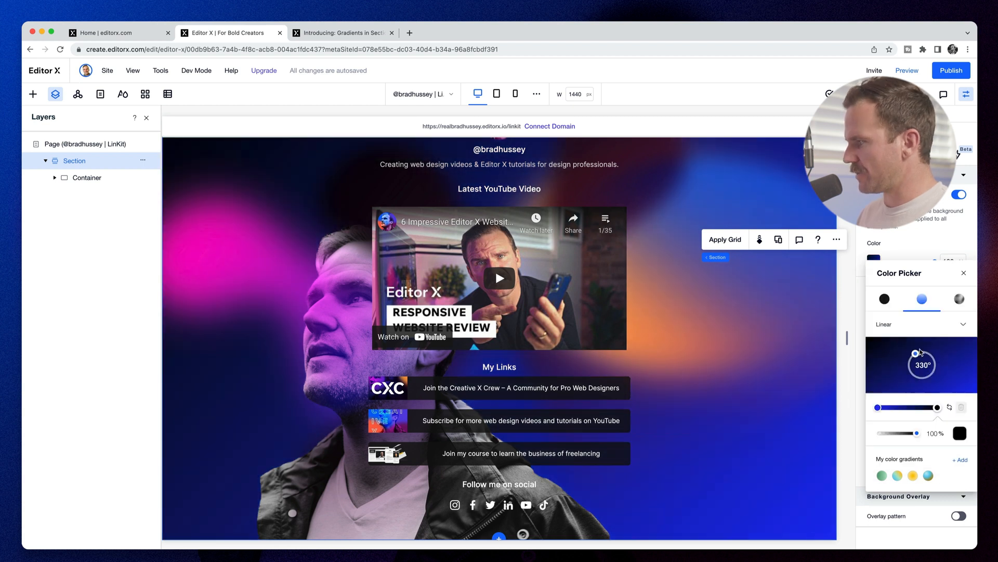
drag(933, 352, 937, 381)
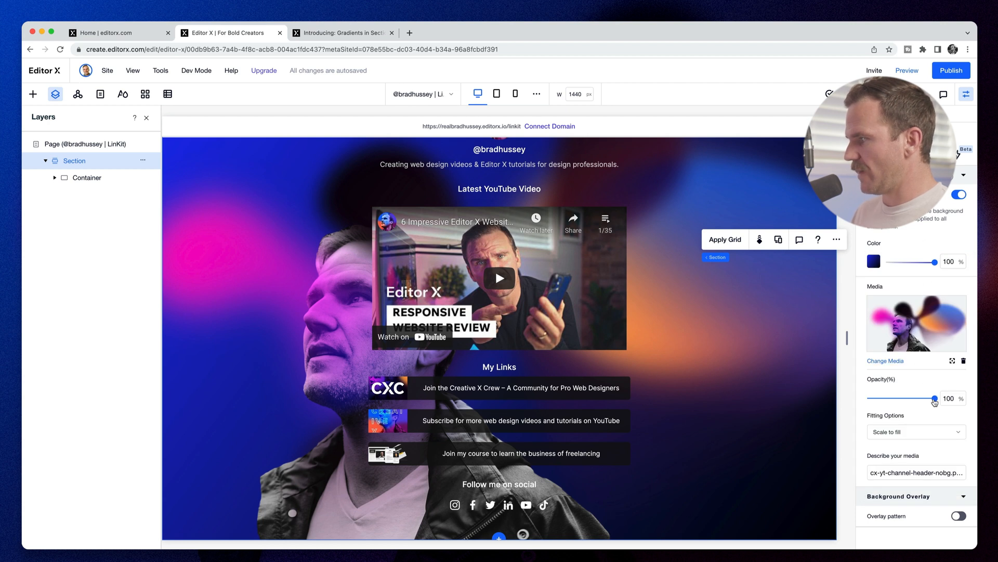
drag(934, 398, 899, 399)
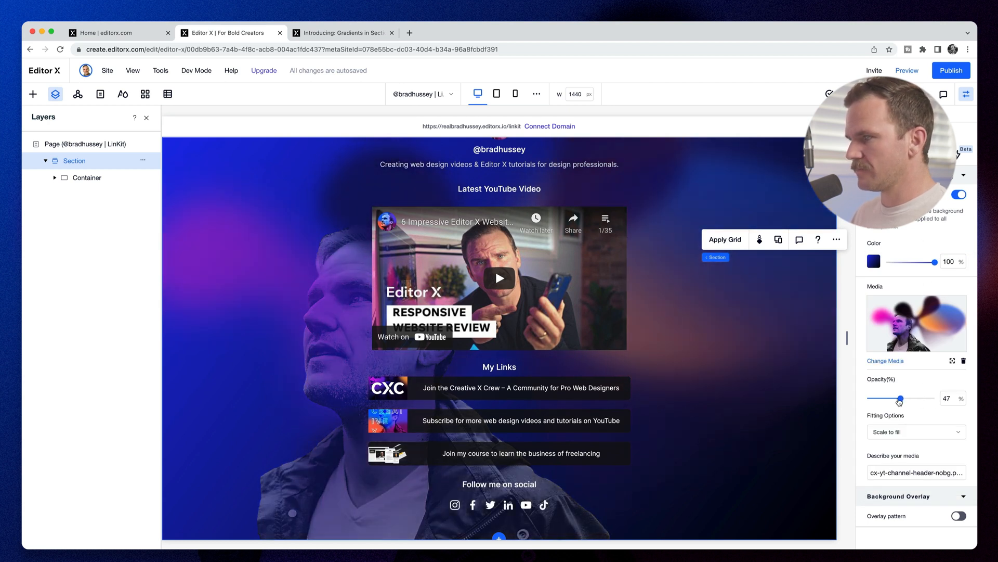
click(874, 262)
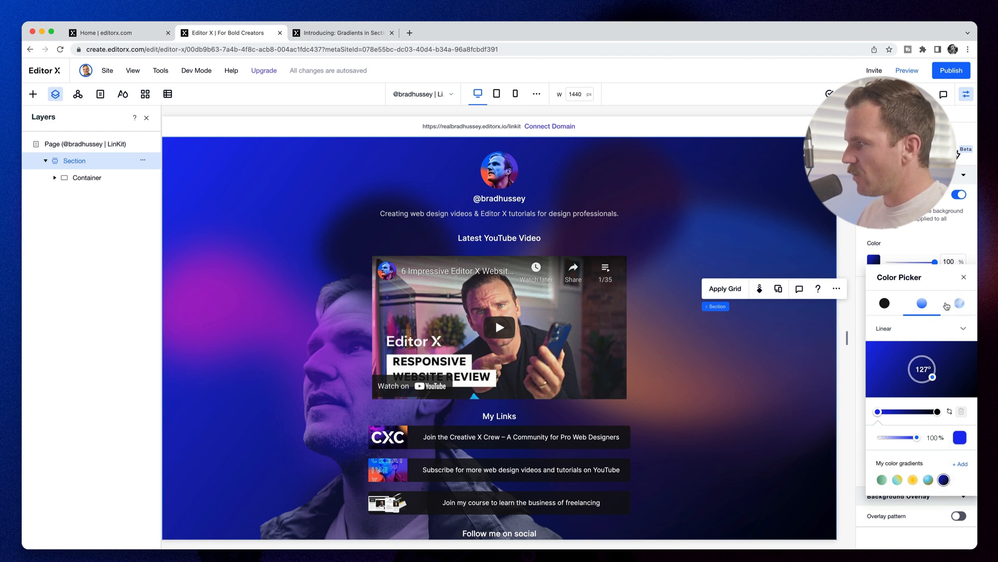
Switch the background to a fluid gradient, reposition a colour point and make one point black
click(958, 303)
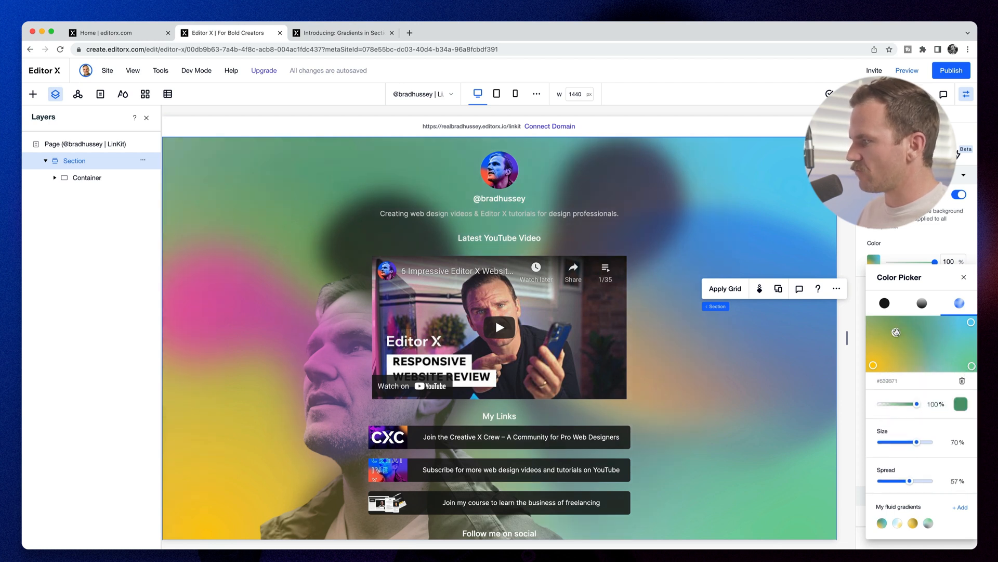
drag(896, 331, 919, 363)
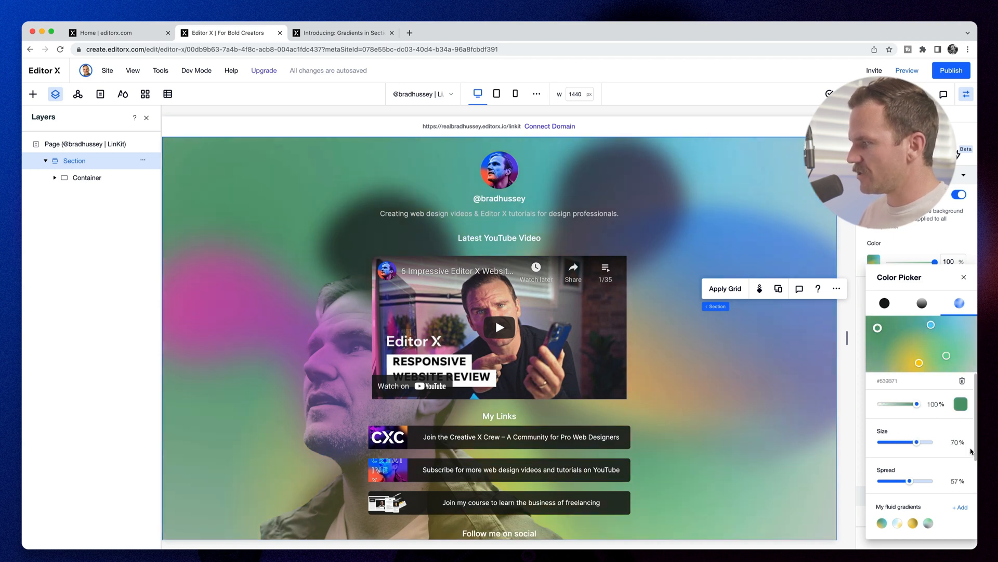
click(884, 303)
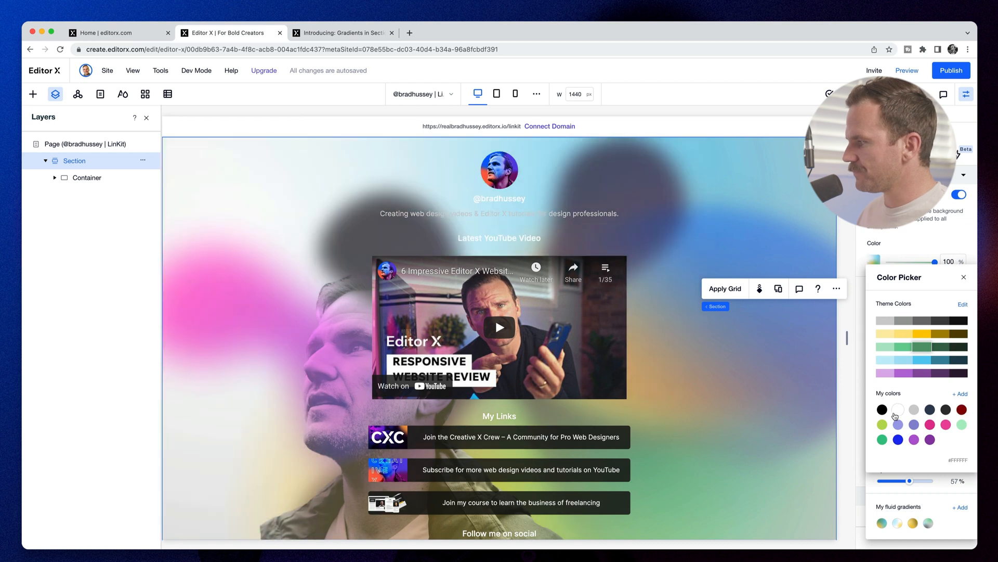
click(959, 302)
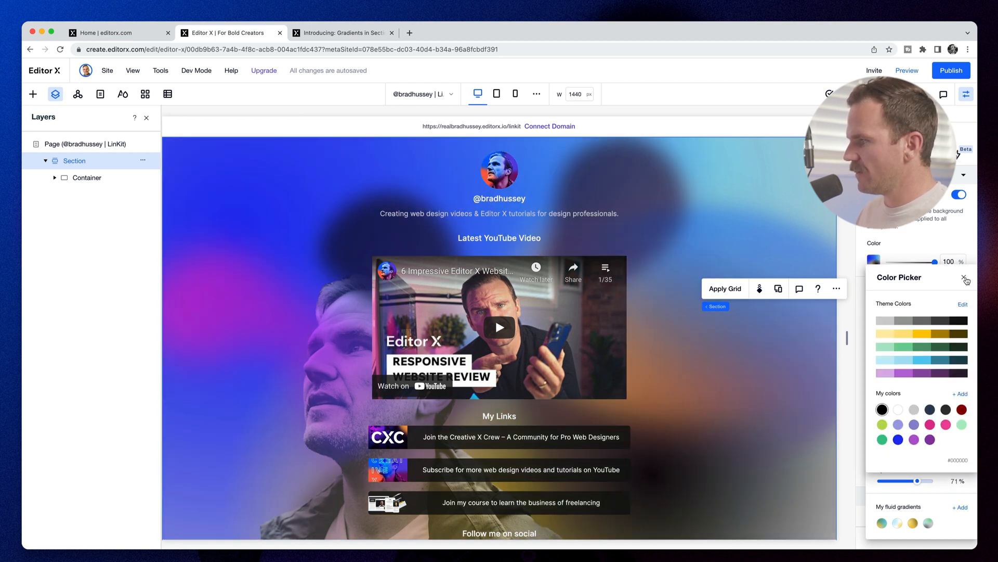
click(959, 303)
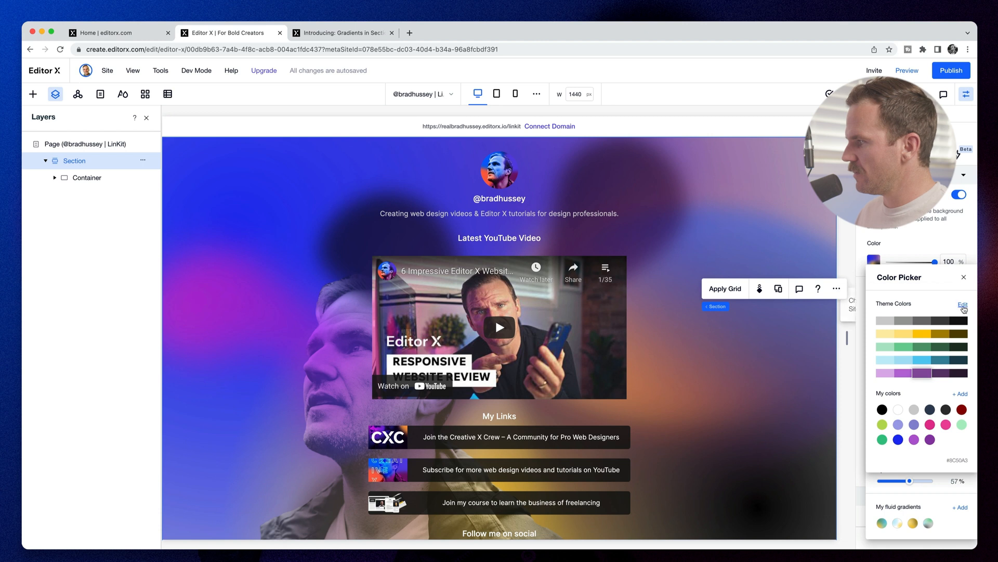
click(959, 303)
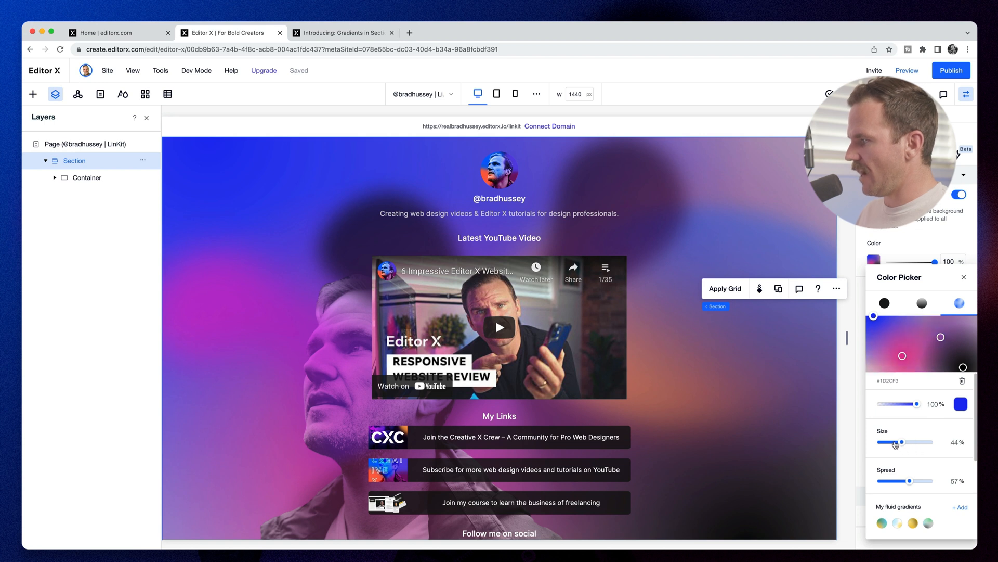
Set the fluid gradient size to 87% and tune its spread to about 67%
drag(895, 442, 947, 442)
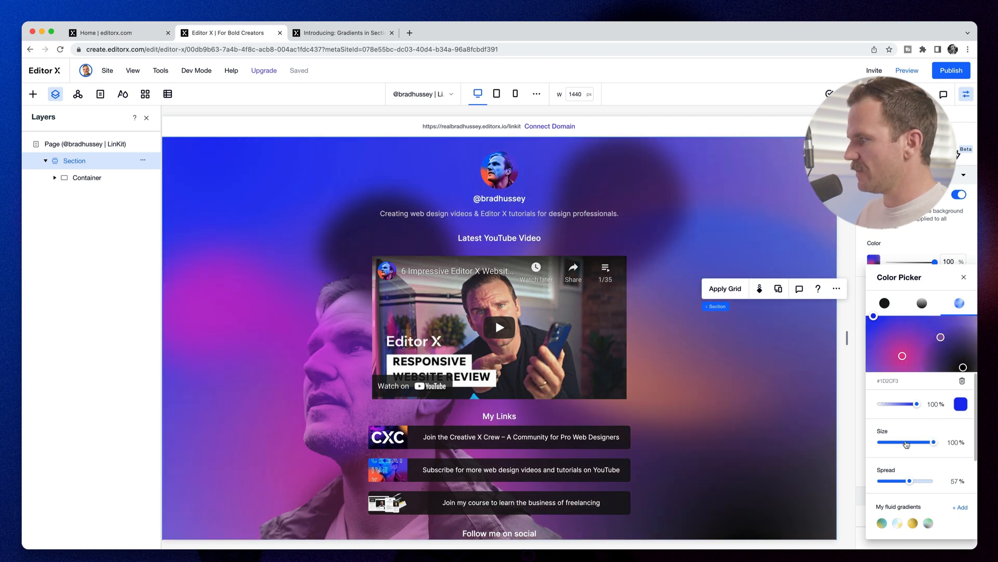
drag(936, 442, 929, 442)
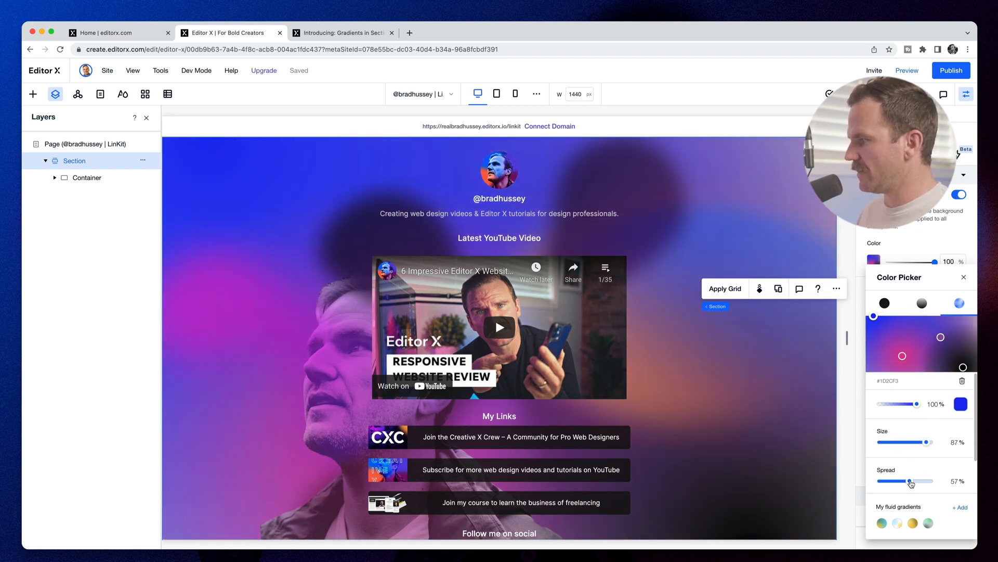
drag(911, 480, 891, 480)
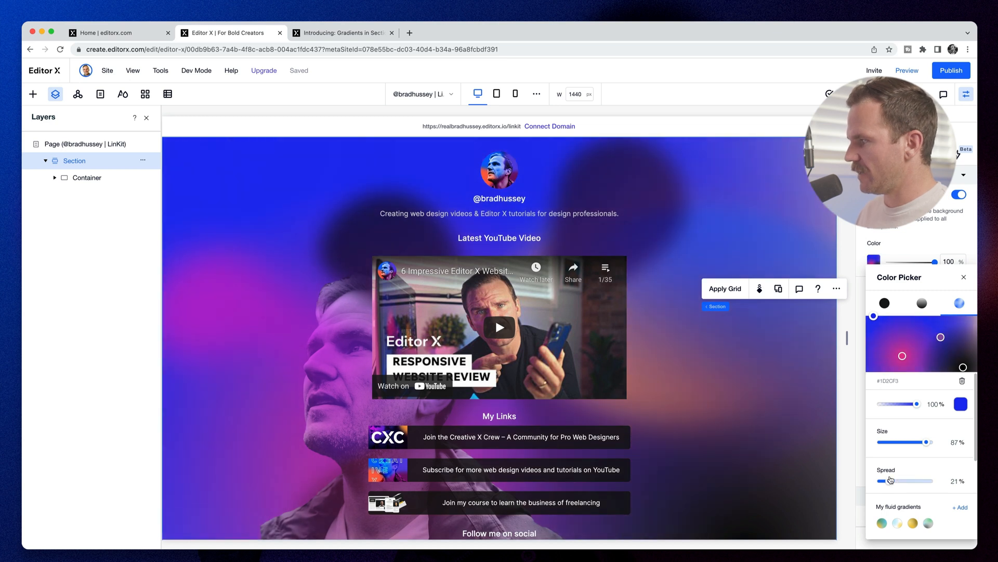
drag(891, 481, 882, 481)
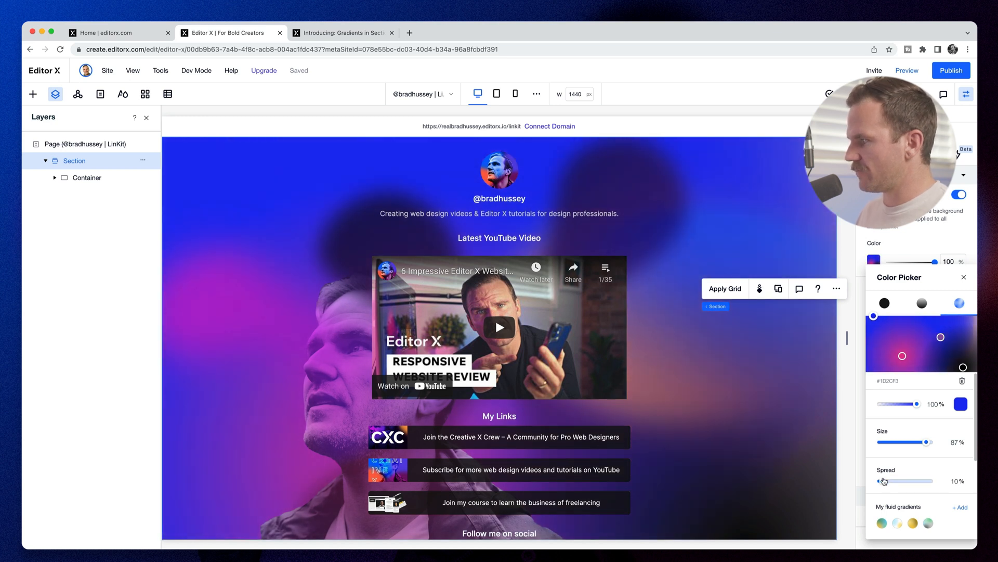
drag(885, 481, 904, 480)
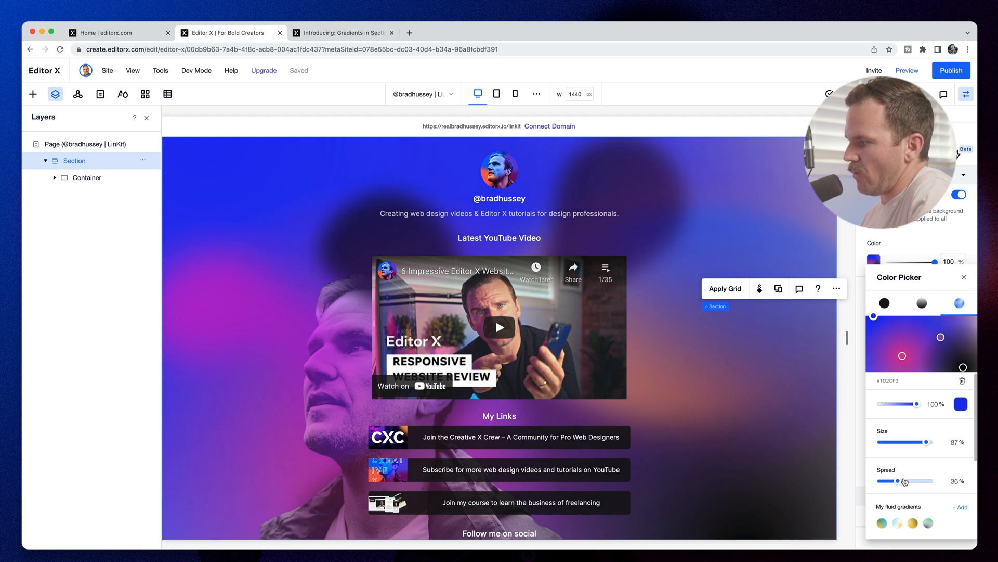
drag(904, 480, 916, 480)
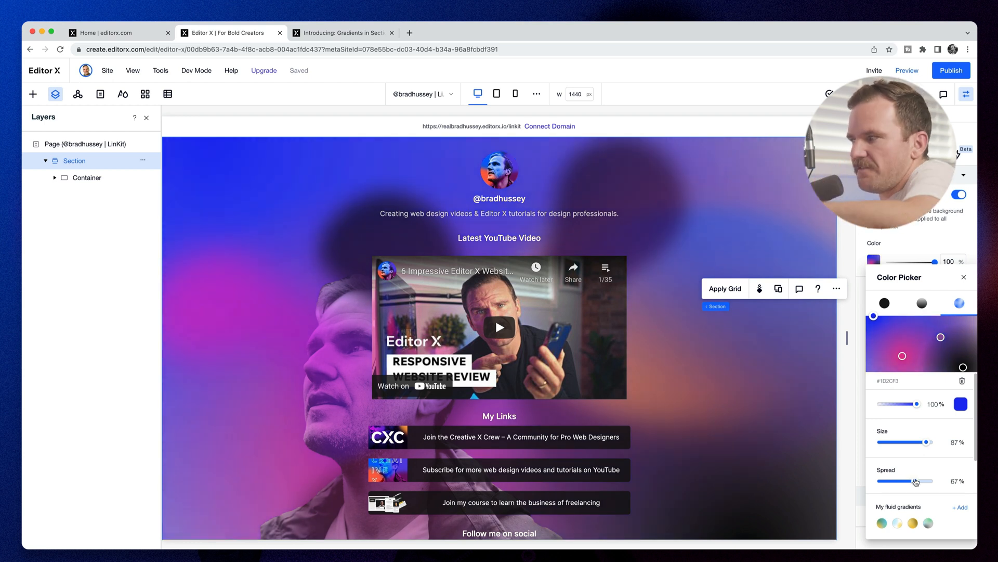
drag(915, 482, 900, 482)
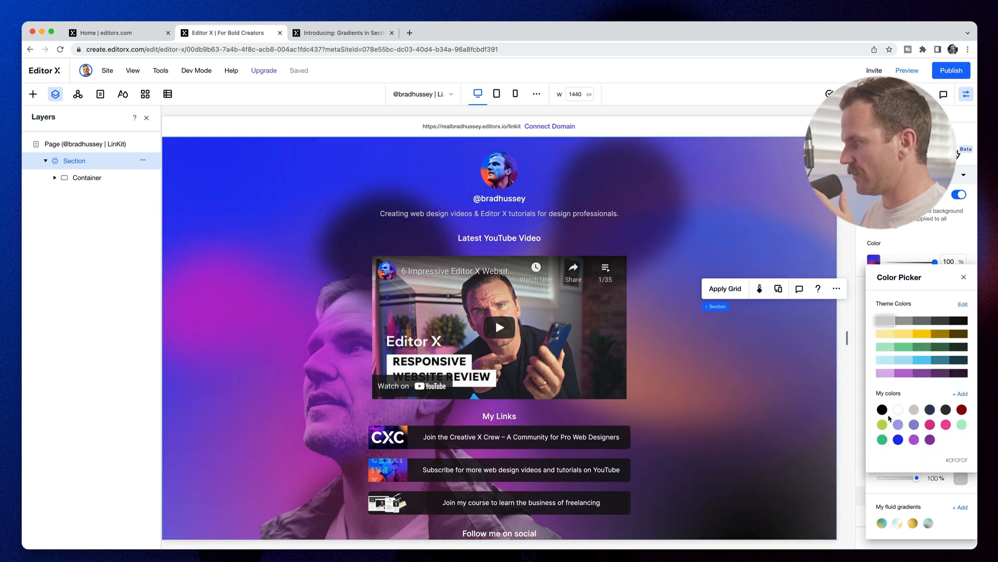
Put black behind the fluid gradient, move the blue point, and lower spread to 41%
click(897, 409)
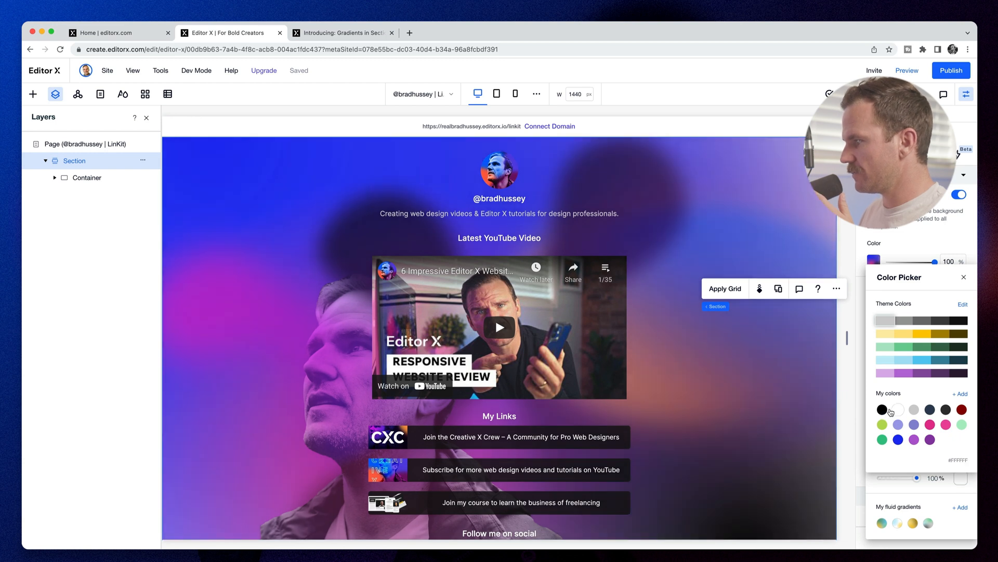
click(958, 303)
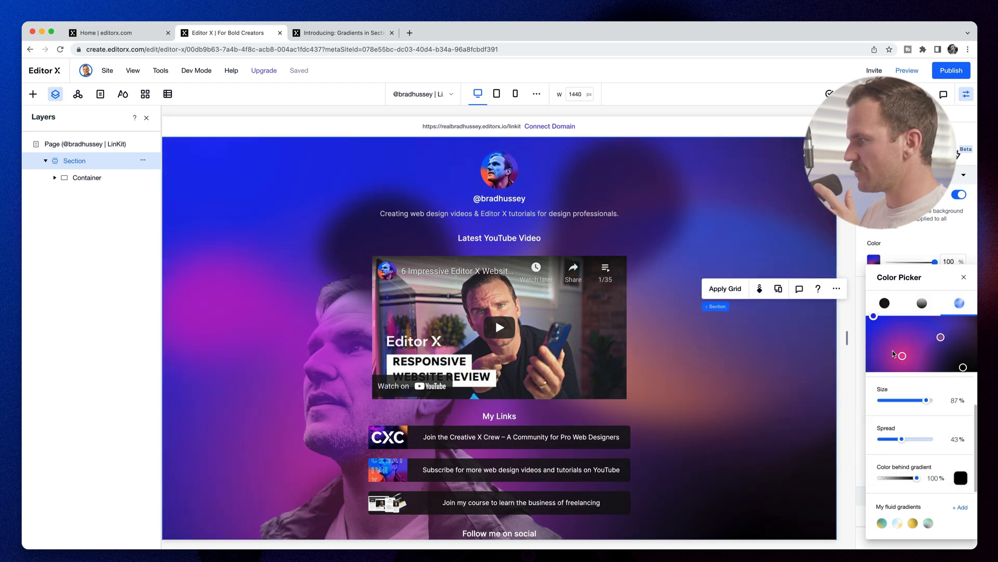
drag(900, 355, 889, 337)
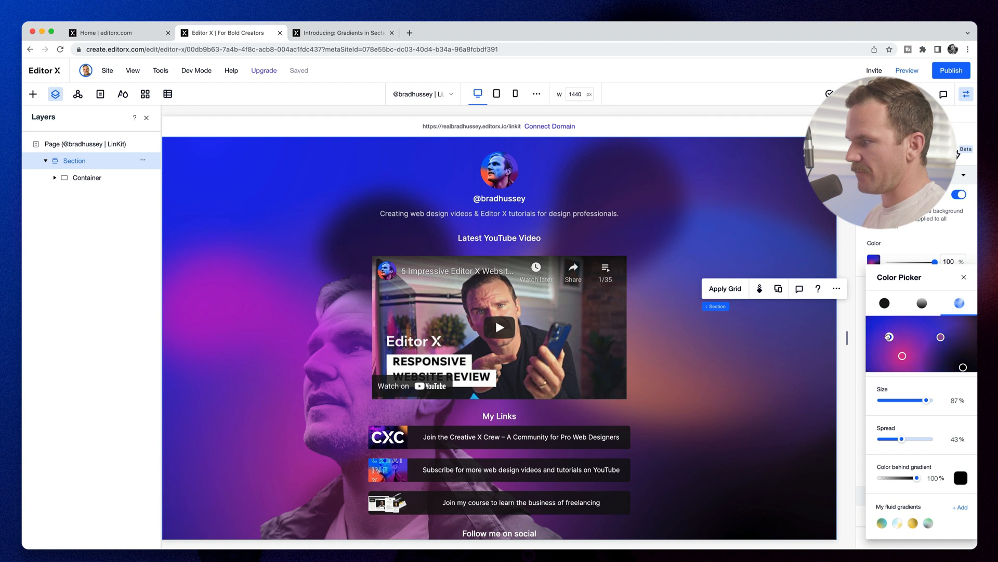
drag(889, 337, 903, 339)
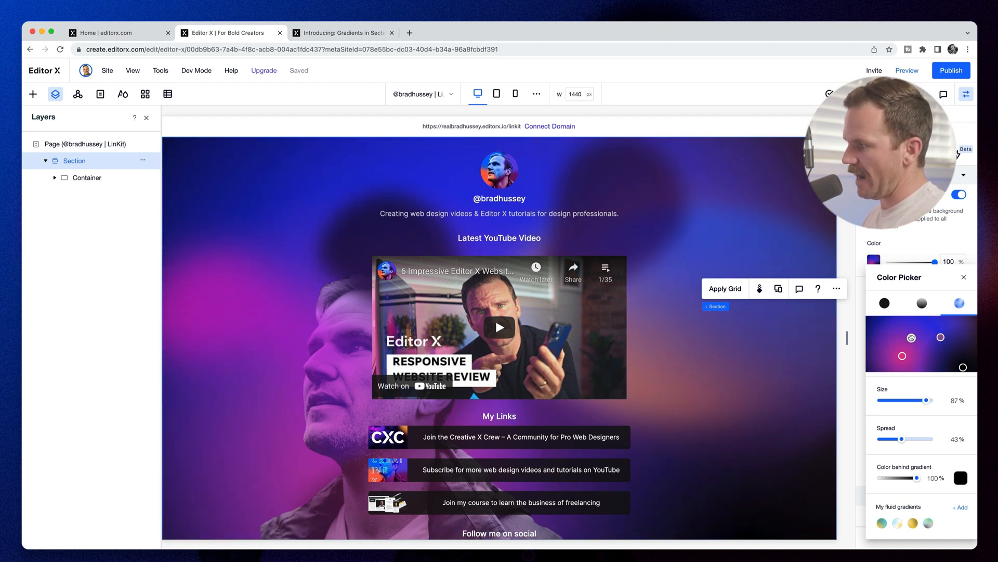
drag(902, 439, 898, 440)
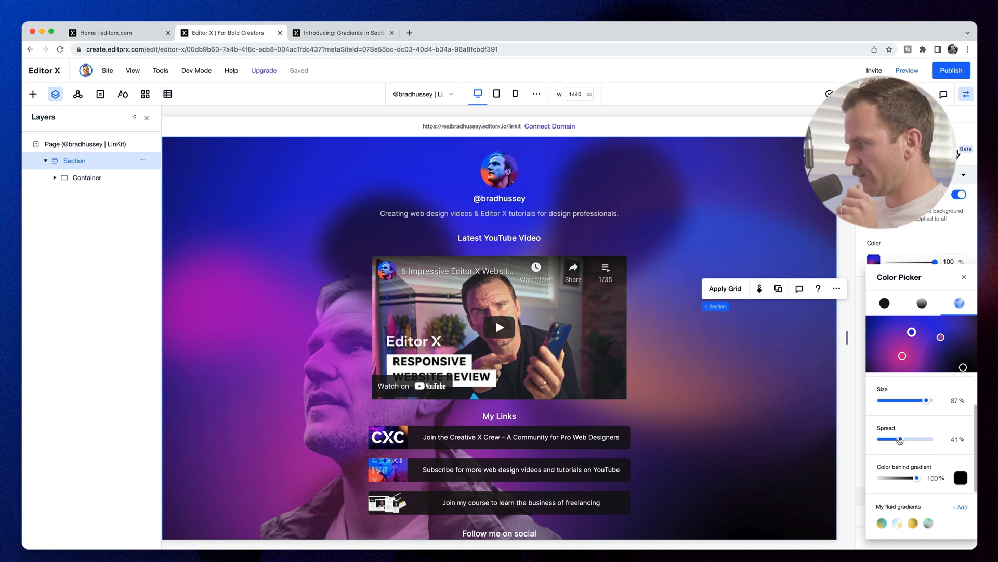
drag(931, 399, 913, 400)
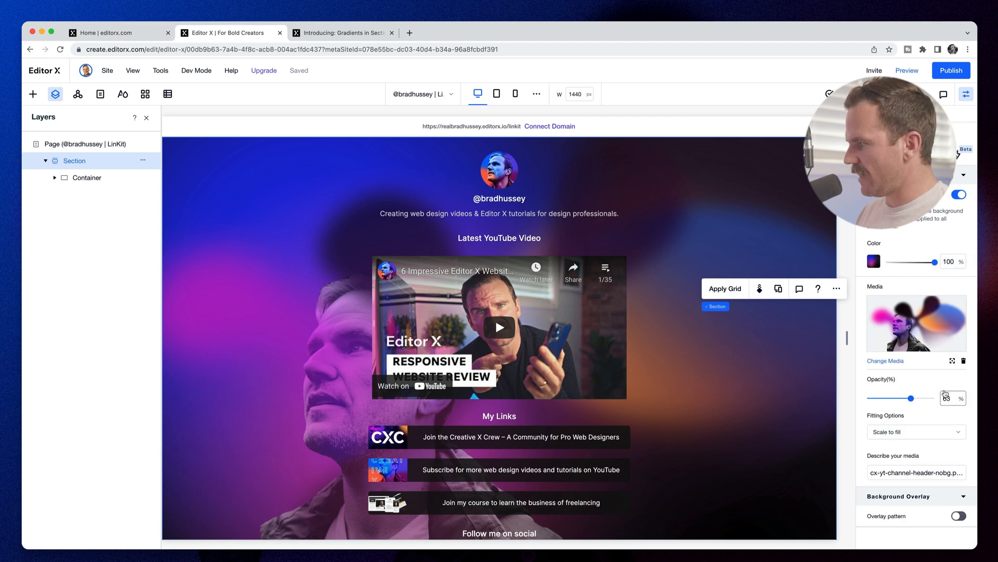
Save the custom purple-blue-pink fluid gradient to My fluid gradients
click(873, 262)
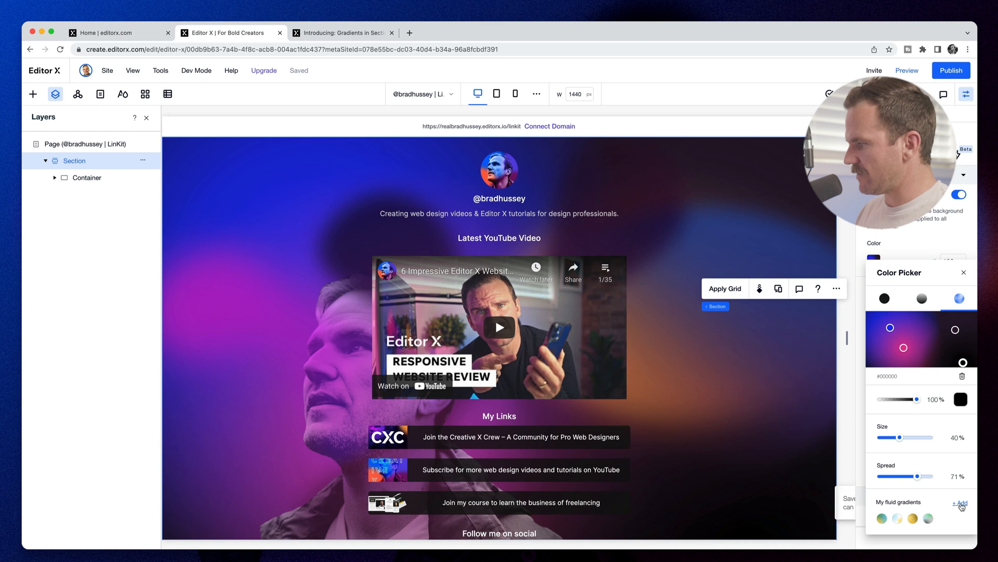
click(960, 503)
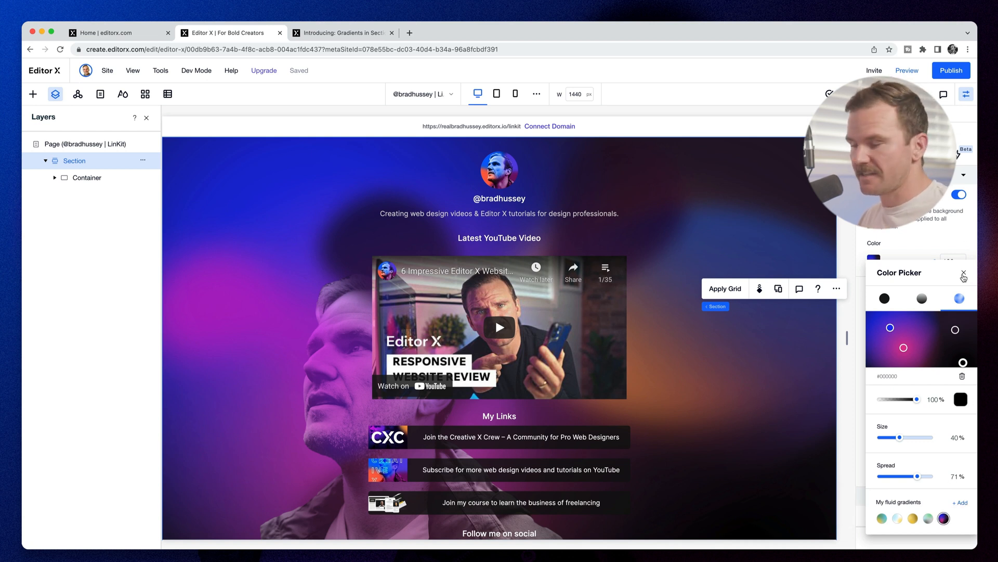
click(963, 273)
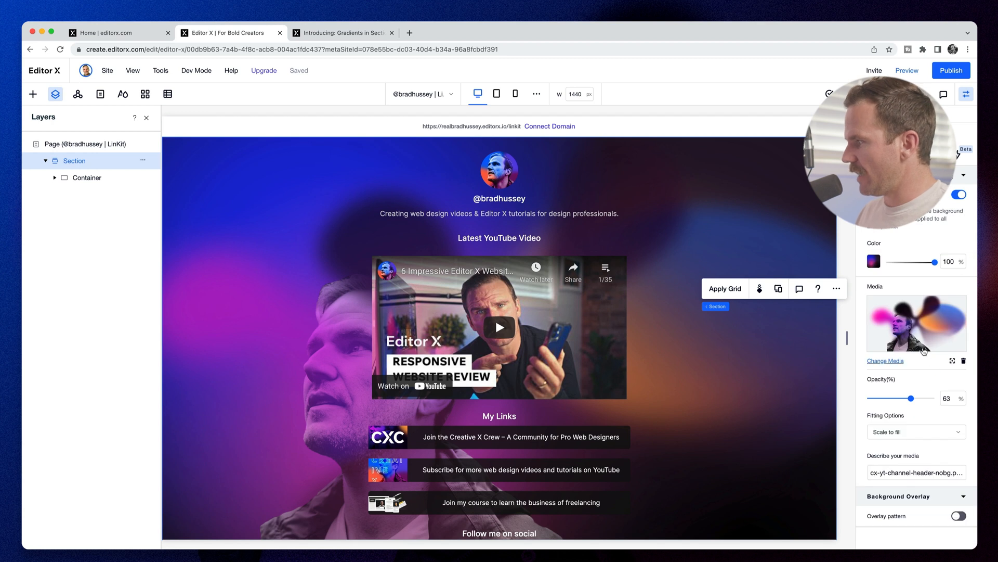
Fade the background photo to 40% opacity and preview the live link-in-bio page
drag(932, 262, 896, 261)
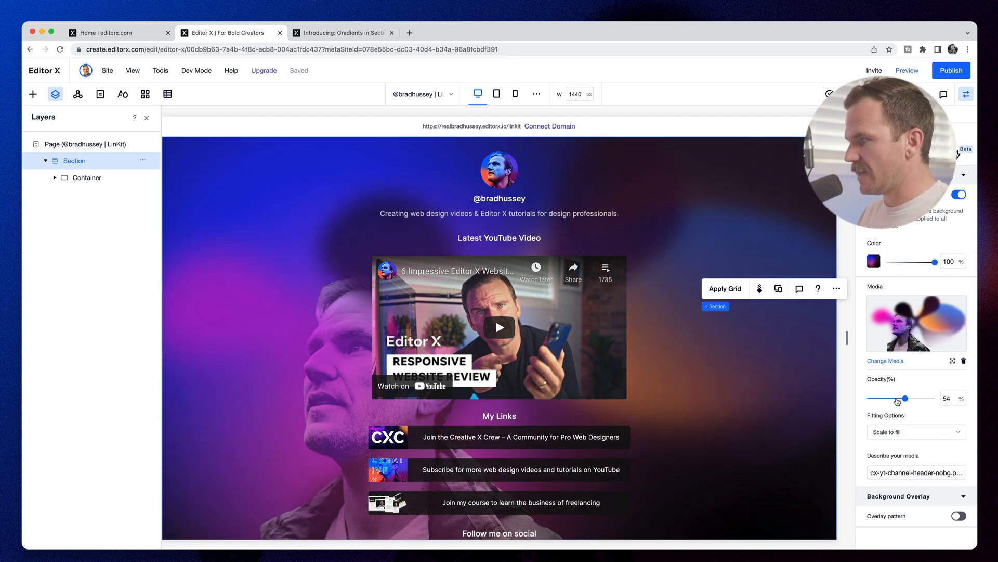
drag(904, 398, 896, 398)
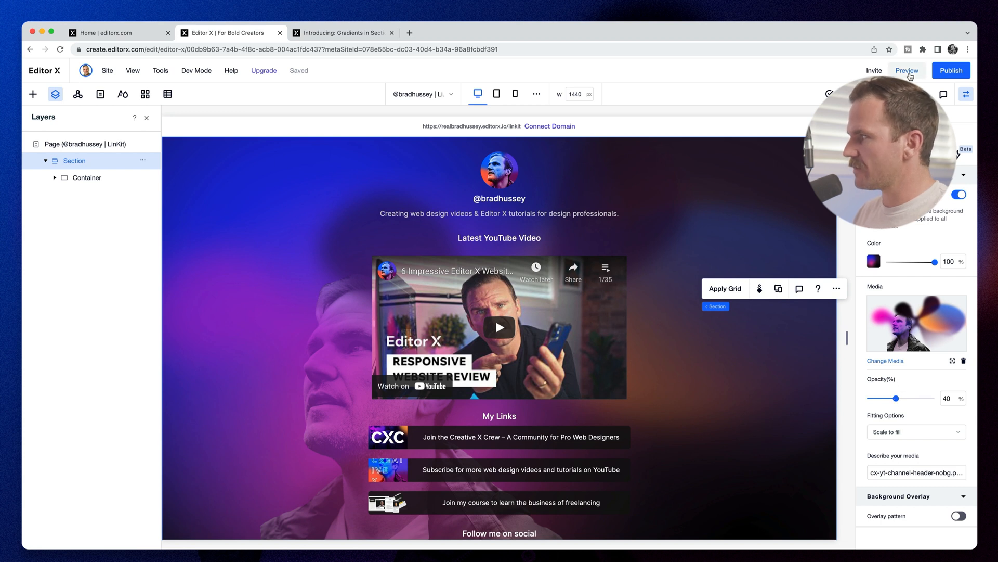
click(907, 70)
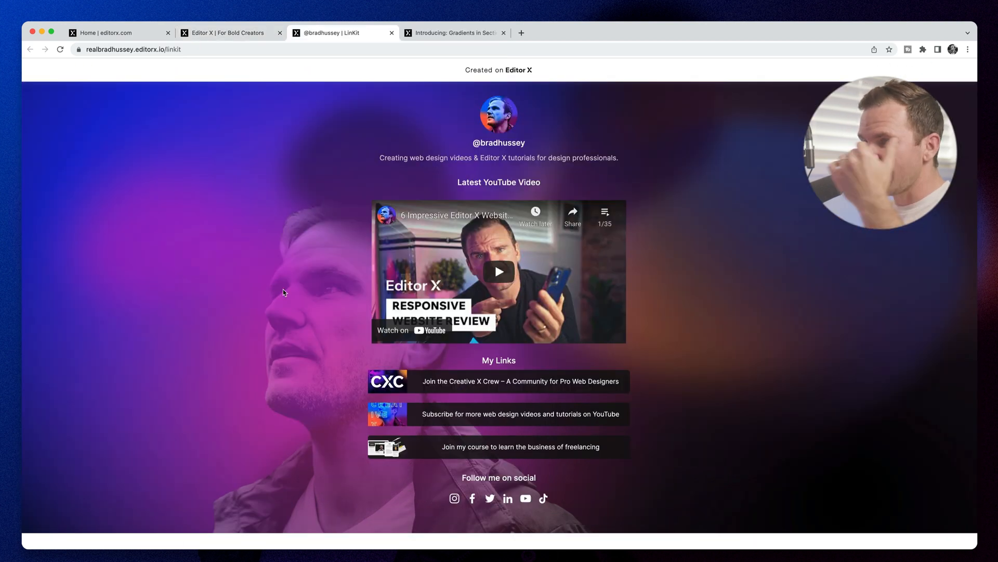